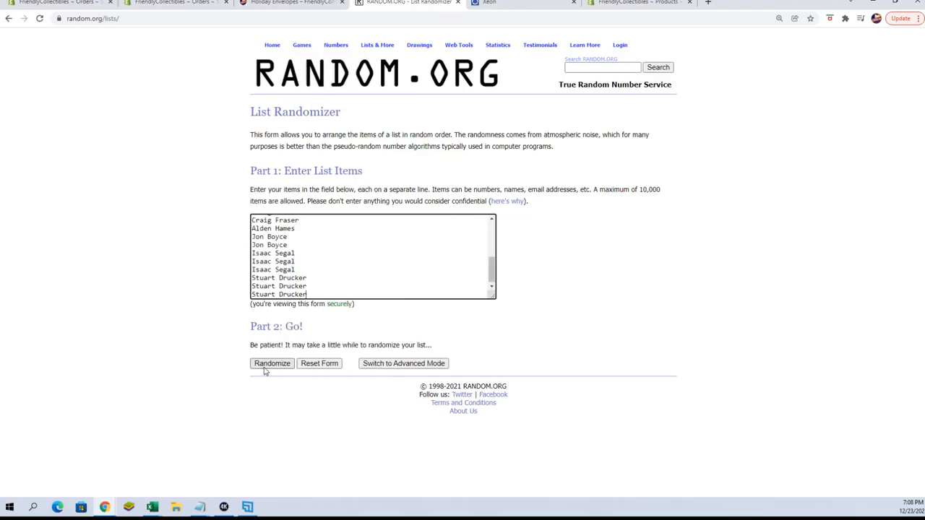
- Randomize the 24 entered names and reshuffle the result a couple more times
click(272, 364)
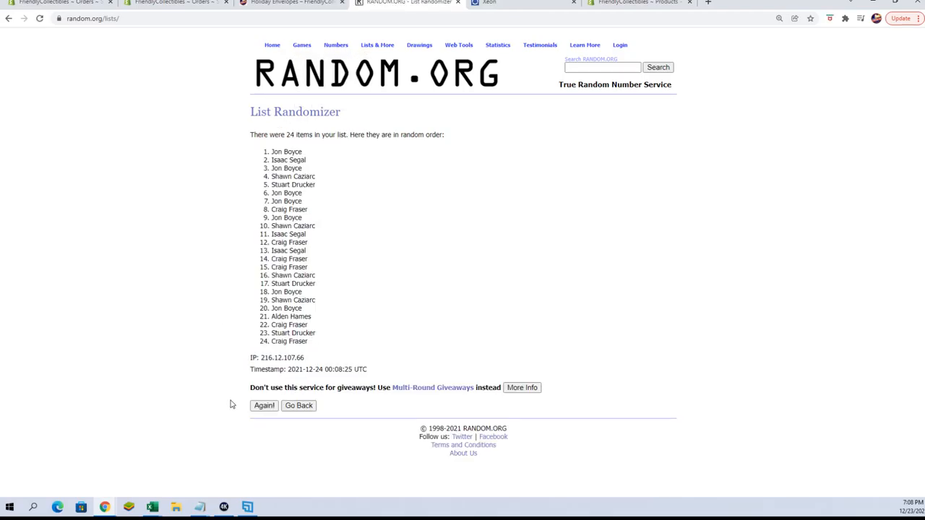
click(263, 404)
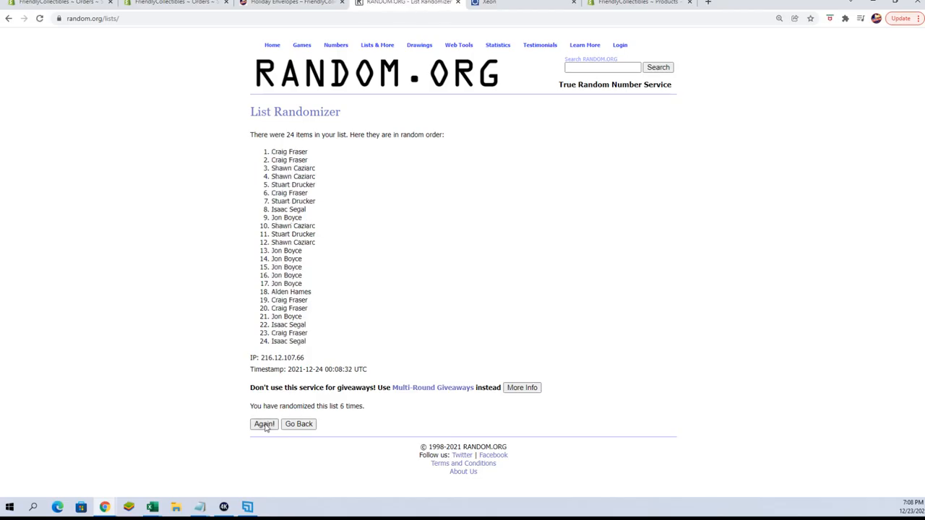
click(263, 425)
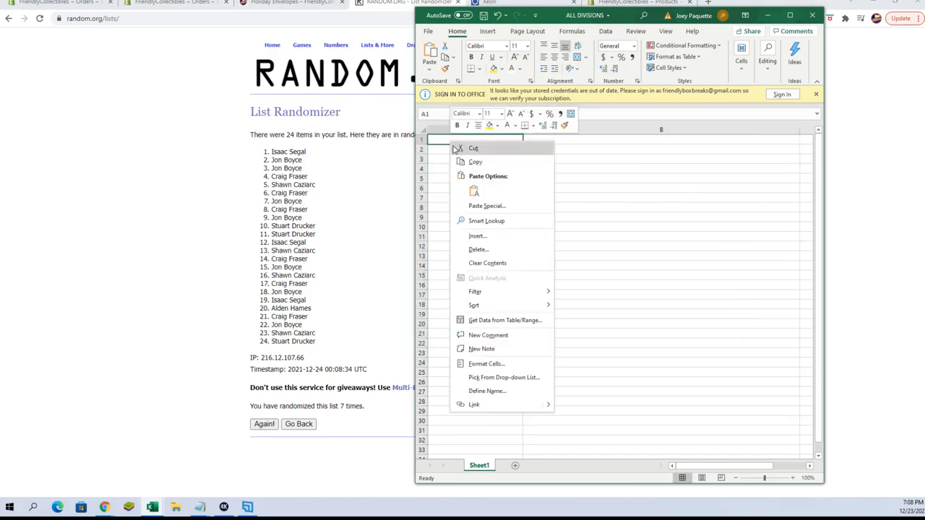
- Paste the shuffled names into A1 using Paste Special as Text, filling rows 1-24
click(485, 205)
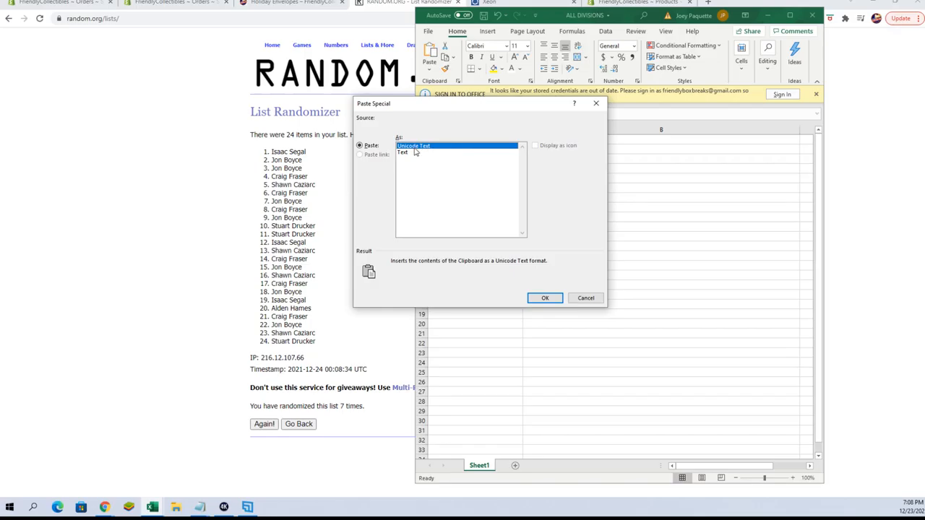
click(545, 297)
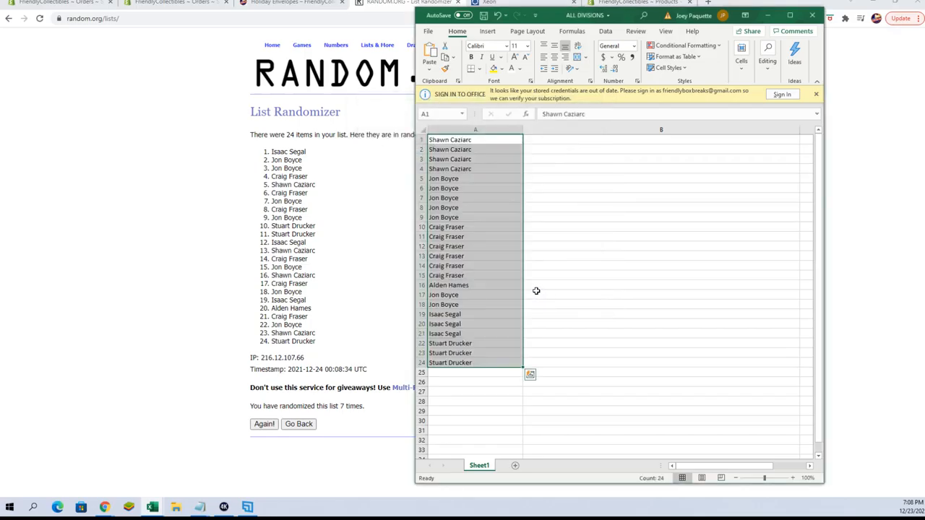
mouse_move(555, 280)
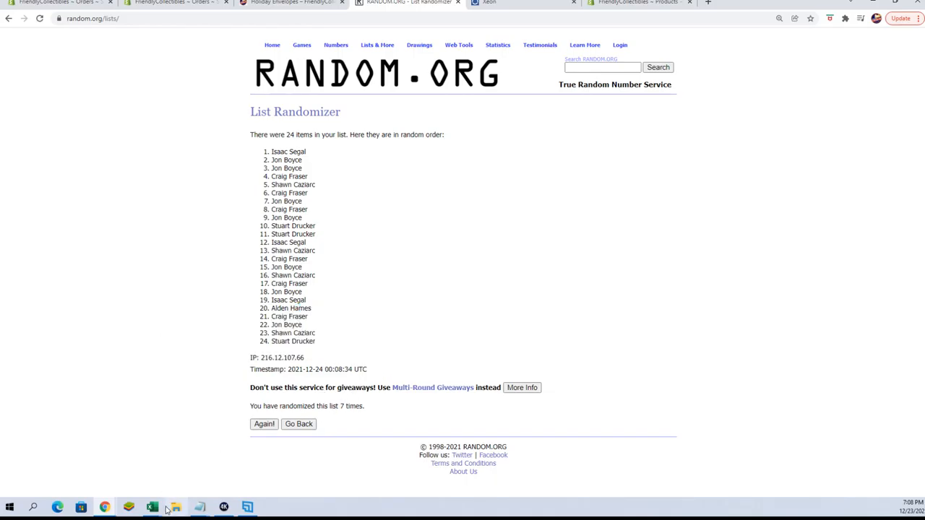
click(150, 506)
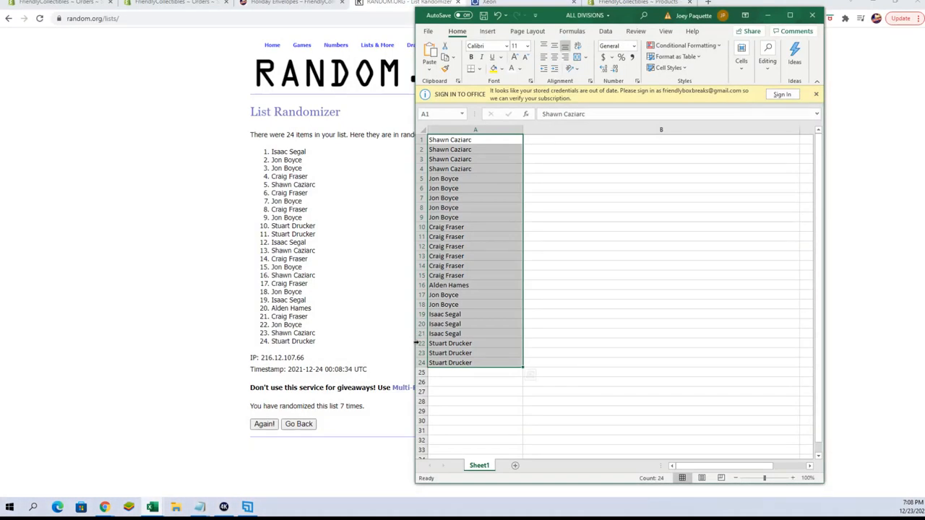
click(448, 284)
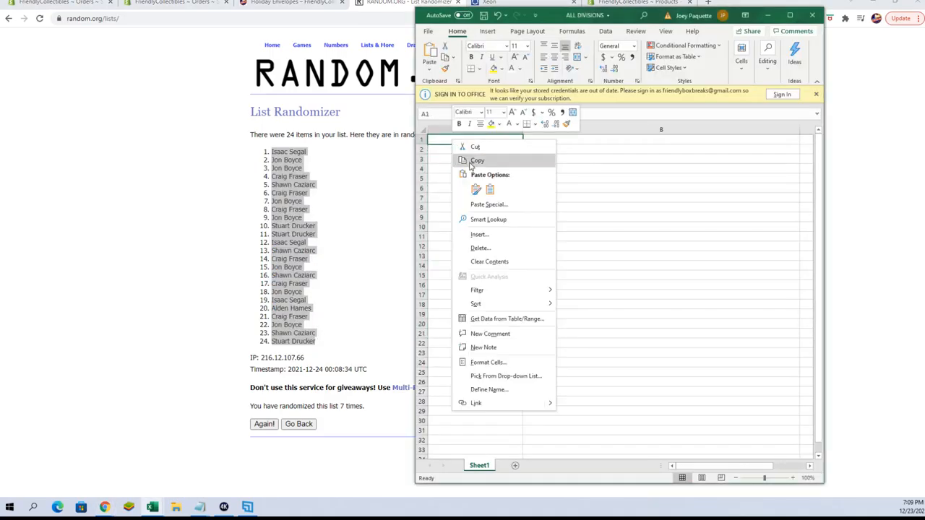
click(488, 205)
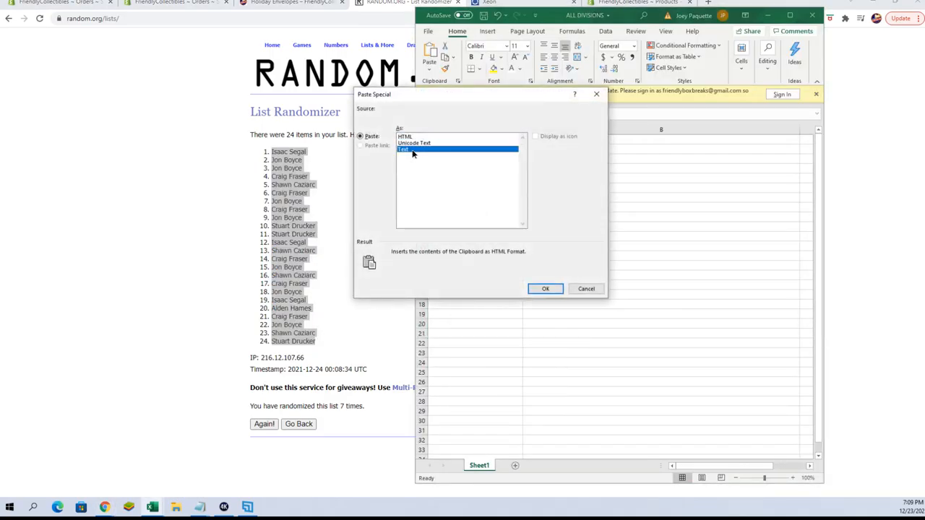
click(546, 289)
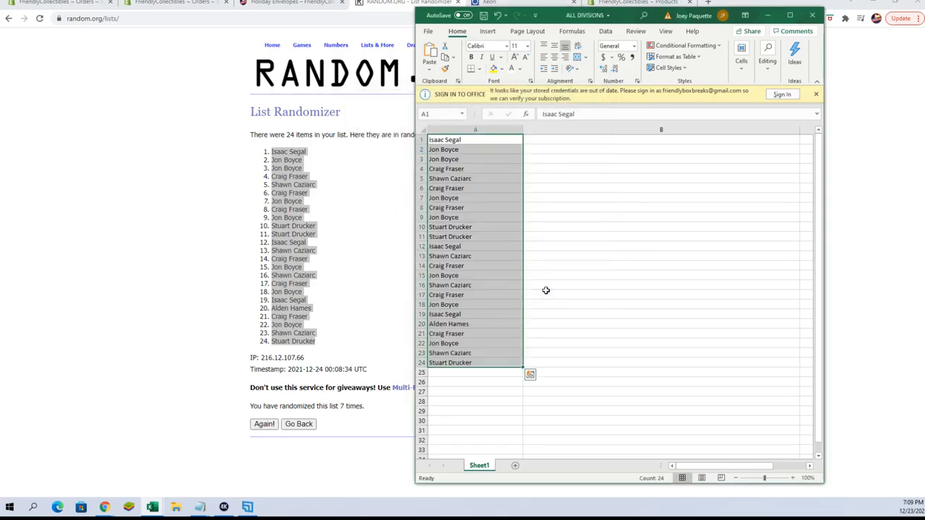
mouse_move(436, 266)
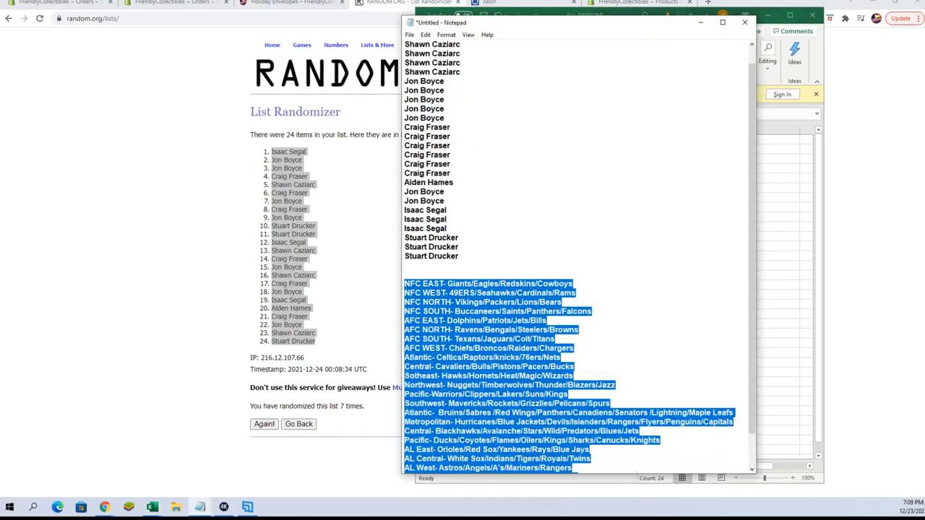
- Scroll the Notepad file down to the 24 sports division lines below the names
scroll(down, 3)
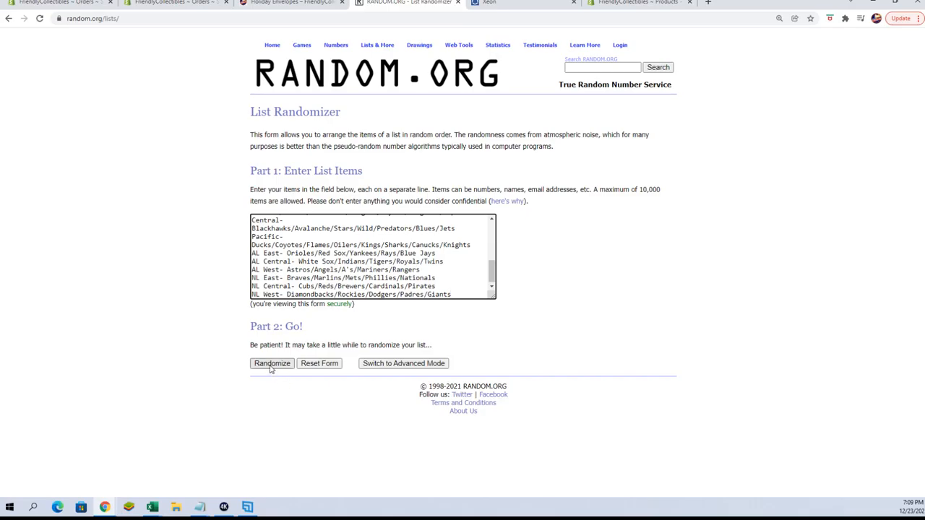
- Randomize the 24 sports divisions and reshuffle them six more times for a fresh order
click(271, 365)
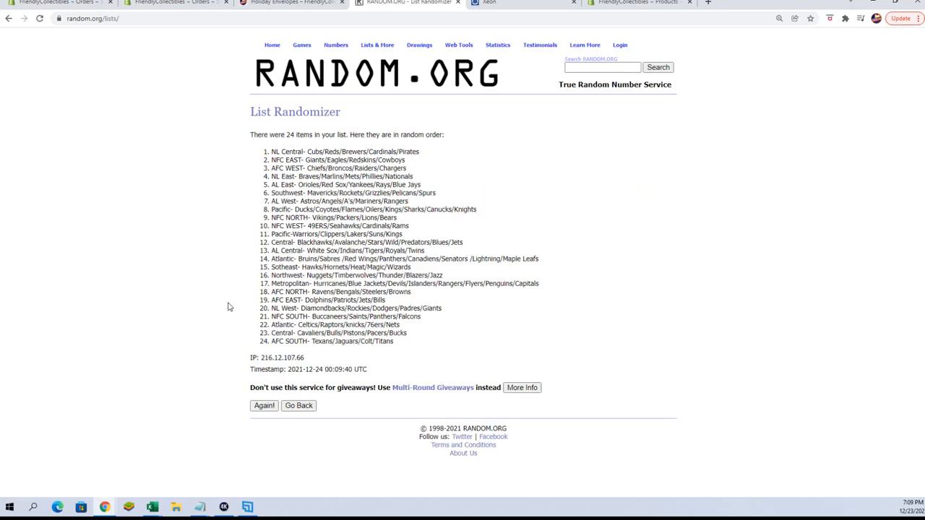
click(263, 405)
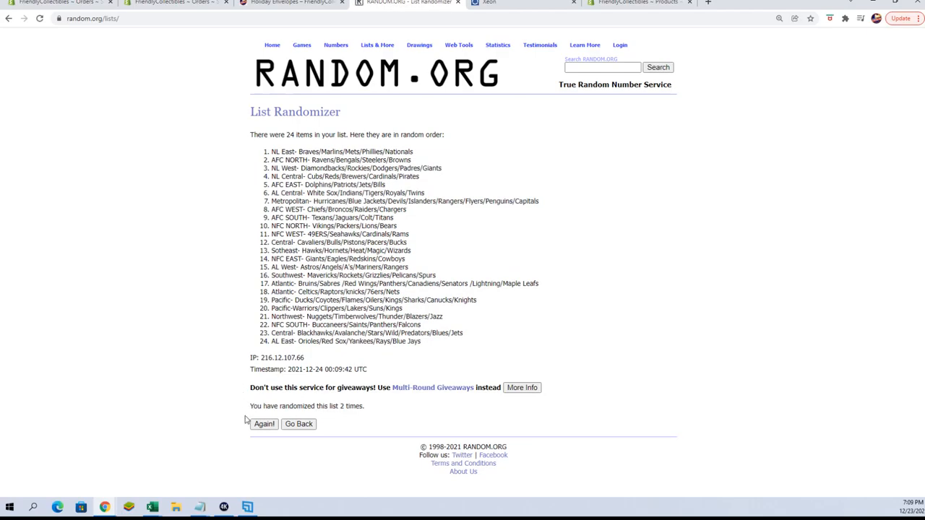
click(263, 425)
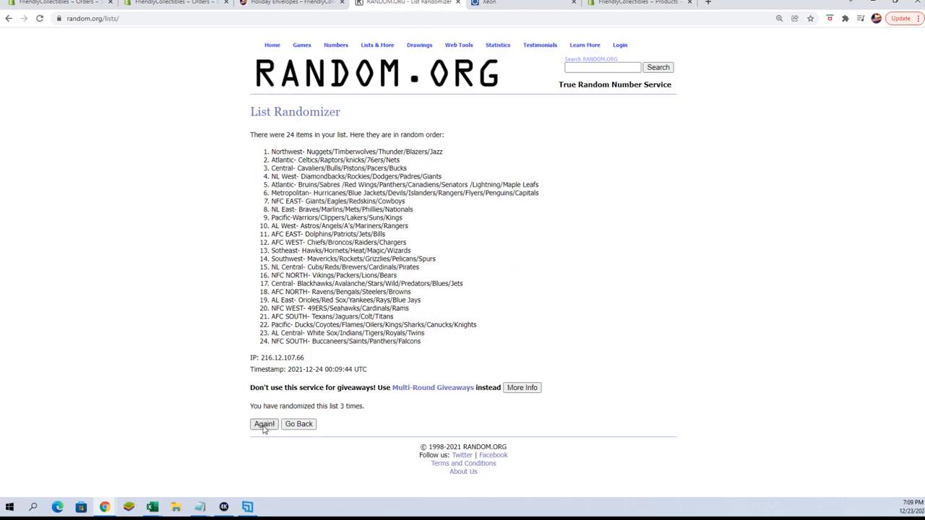
click(263, 425)
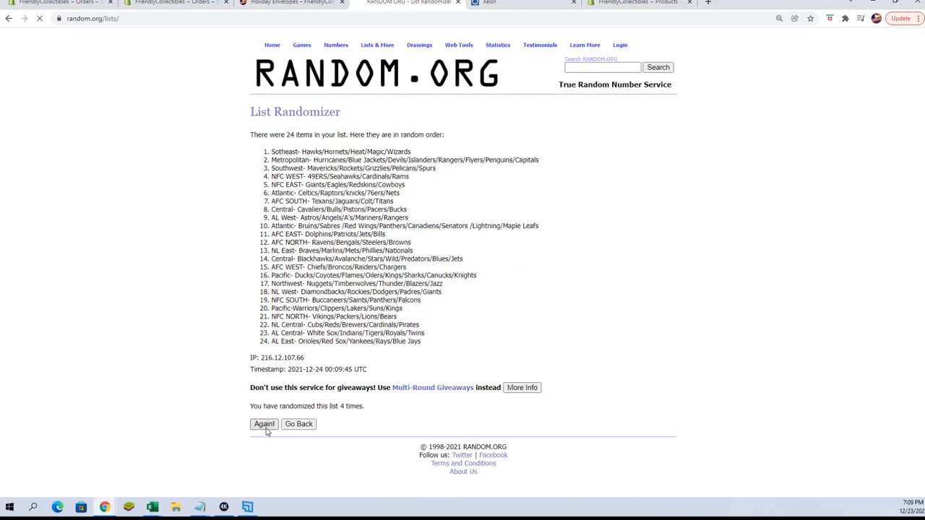
click(263, 425)
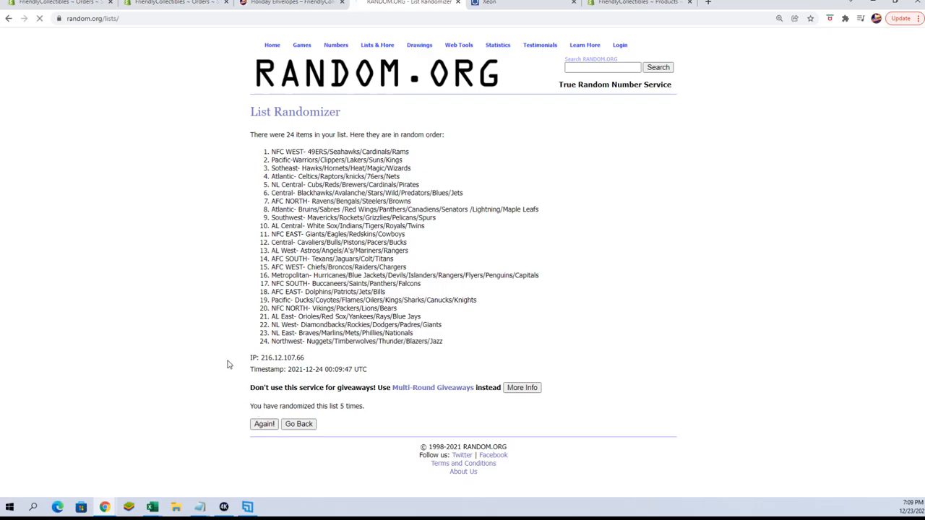
click(263, 425)
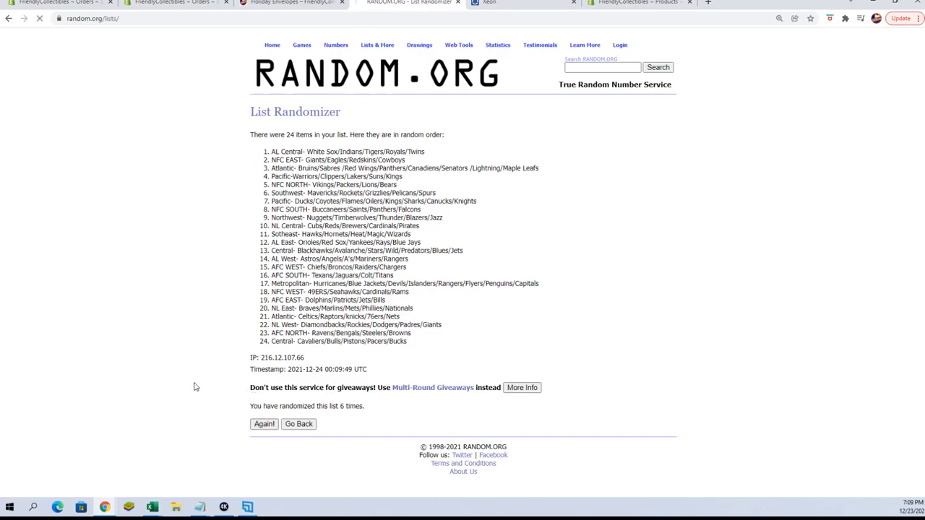
click(263, 425)
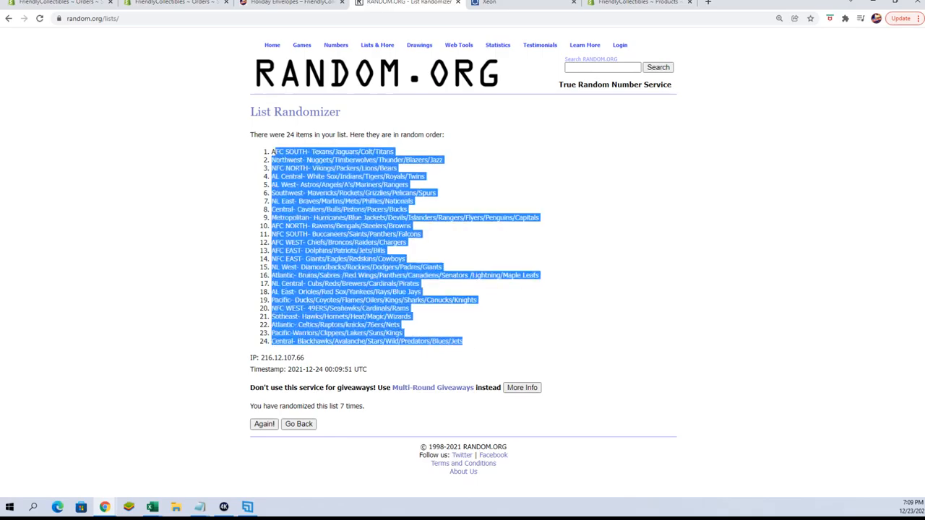
- Copy the shuffled divisions and paste them as Text into B1 of the ALL DIVISIONS workbook
right_click(333, 152)
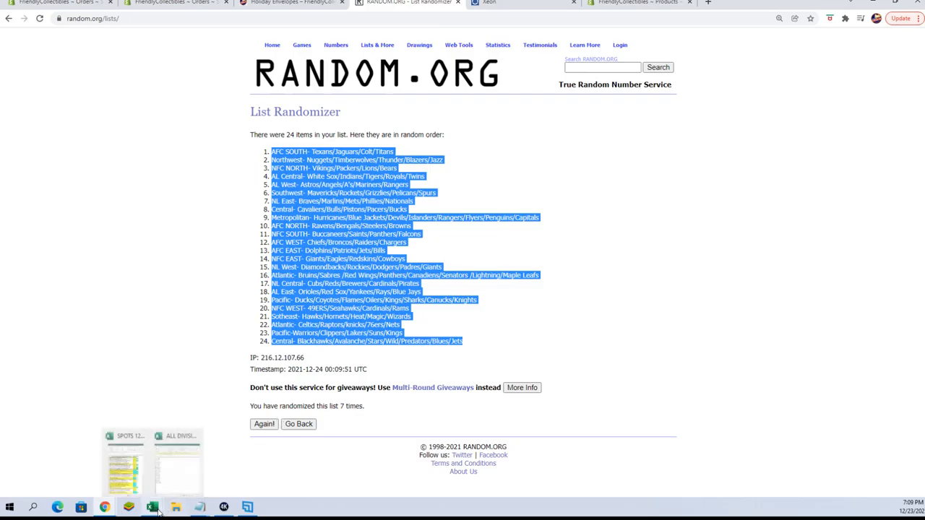
click(150, 505)
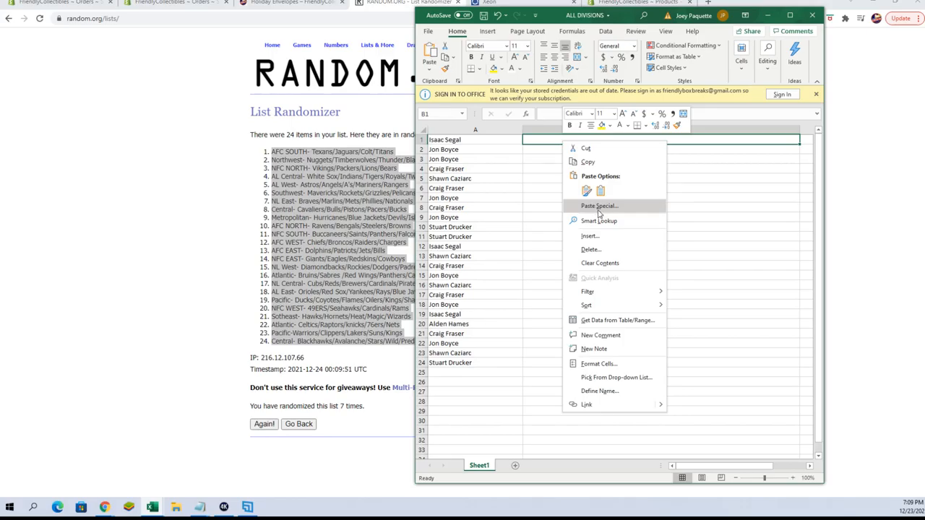
click(598, 205)
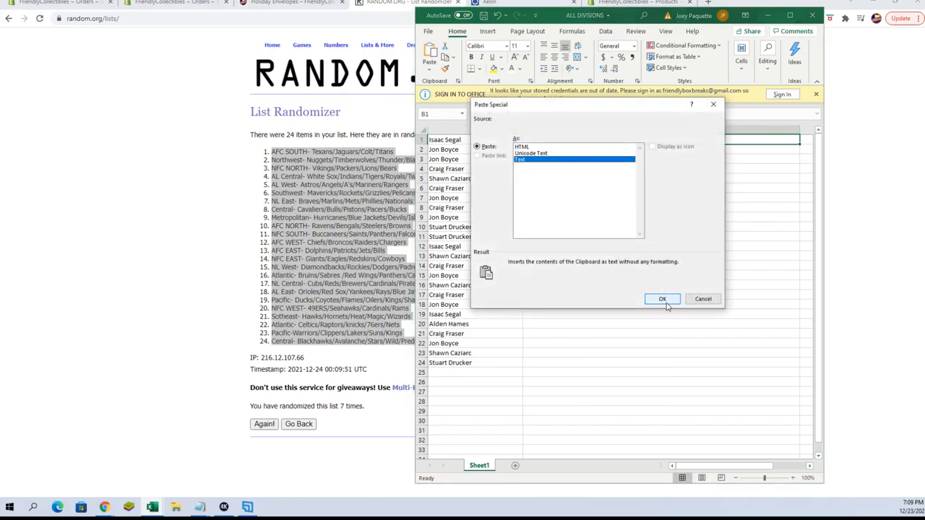
click(662, 297)
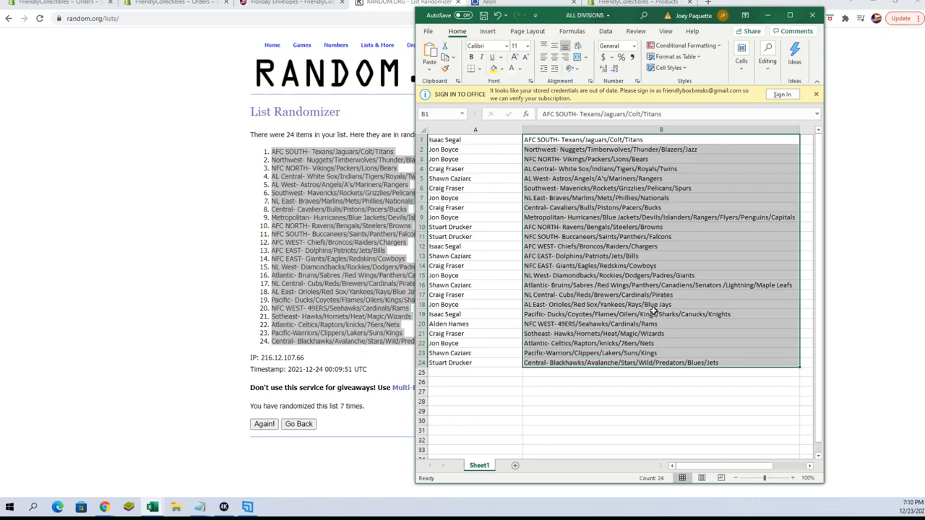
mouse_move(630, 482)
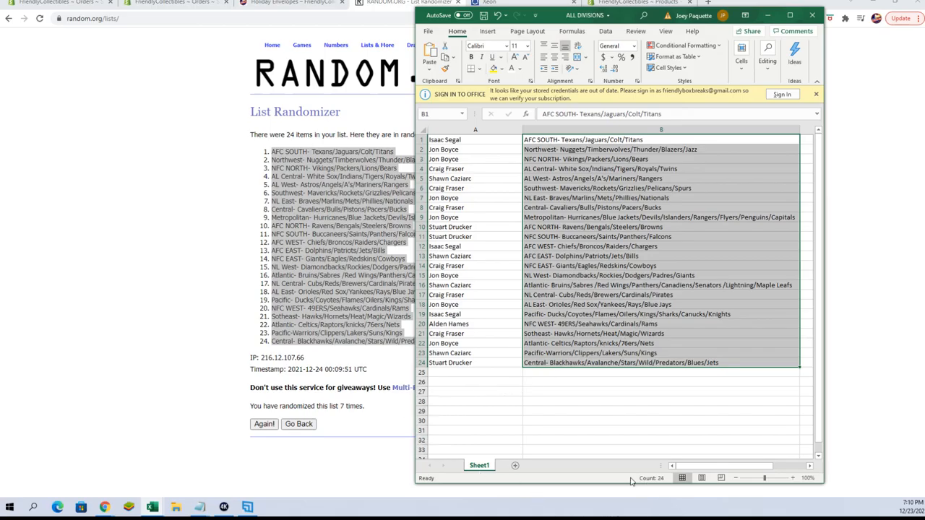